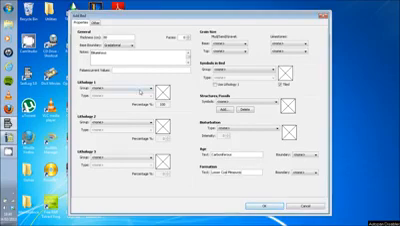
# Enter the new bed's thickness, notes and a 100 percent carbonate lithology.
pyautogui.click(140, 94)
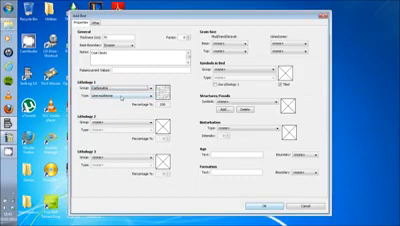
# Give the bed an erosive base and one Lithology 1 type at 100 percent.
pyautogui.click(118, 102)
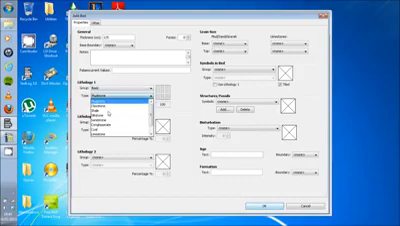
# Complete the sandstone bed's lithology, structures, bioturbation and formation, and add it to the log.
pyautogui.click(150, 93)
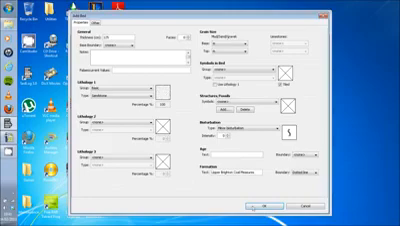
pyautogui.click(262, 206)
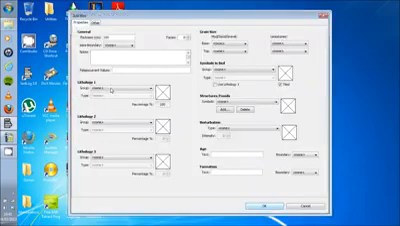
# Enter the bed's thickness, lithology group and type, base and top grain size, and structures.
pyautogui.click(120, 92)
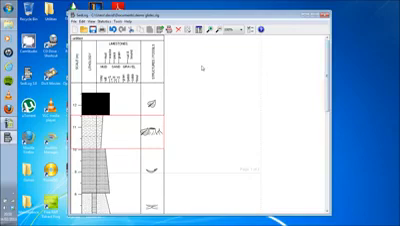
pyautogui.moveTo(202, 68)
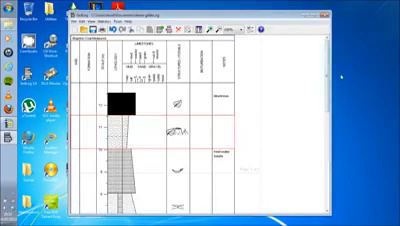
# Place a second structure symbol from the symbol list at about 11 m.
pyautogui.scroll(-3)
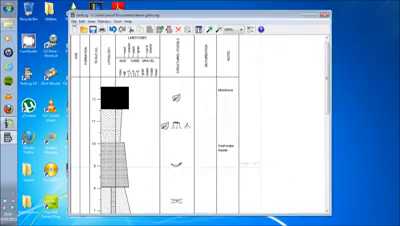
# Add the remaining structure symbols, then return to the log.
pyautogui.click(78, 25)
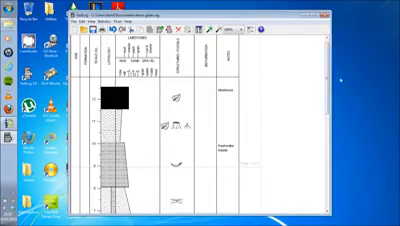
# Export the Brighton coal measures log as an image through File > Export.
pyautogui.scroll(-3)
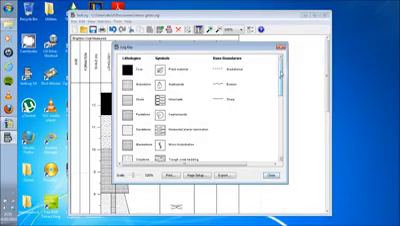
# Show the Log Key, export it as an image, and close it.
pyautogui.scroll(-3)
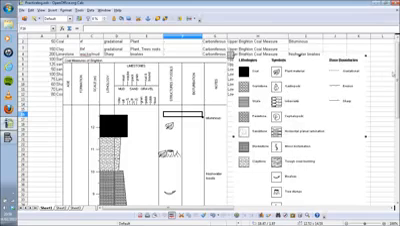
# Scroll the sheet to the inserted log and key, and show Calc's File menu commands.
pyautogui.scroll(-3)
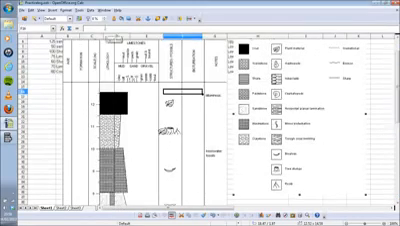
pyautogui.click(8, 17)
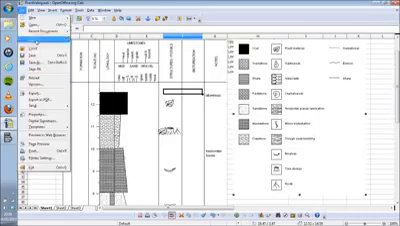